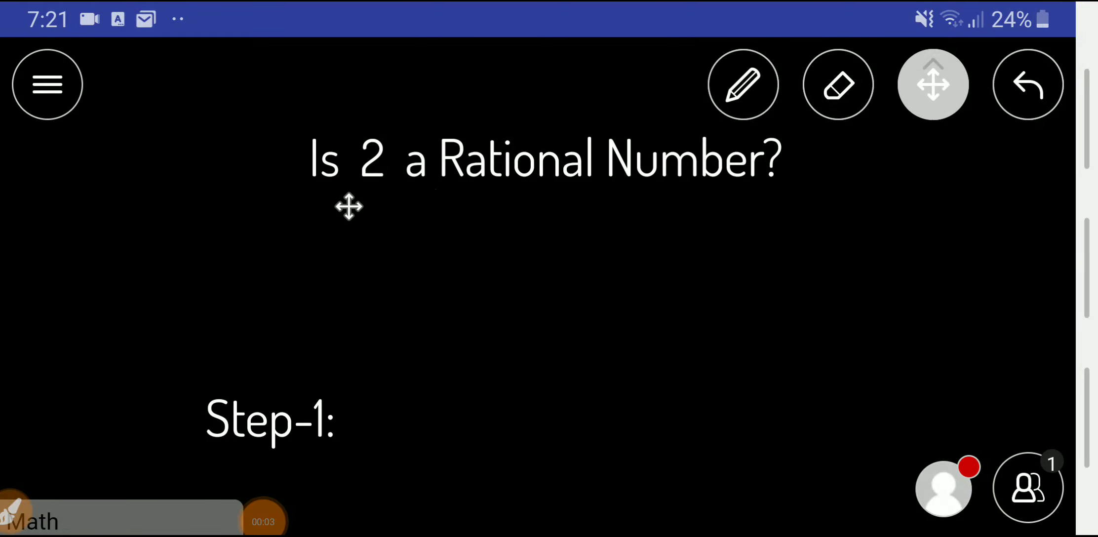
mouse_move(461, 206)
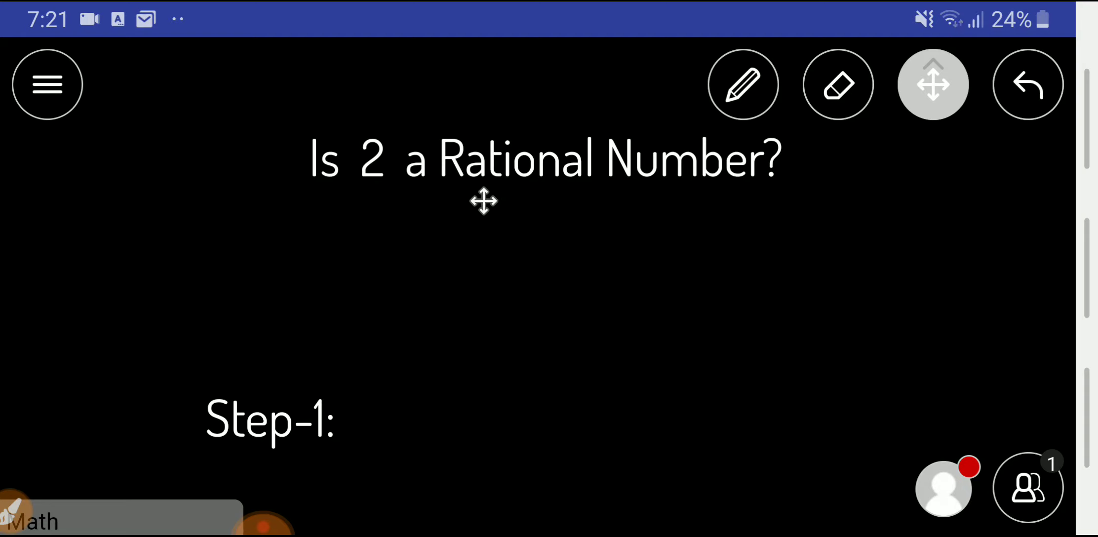
mouse_move(414, 213)
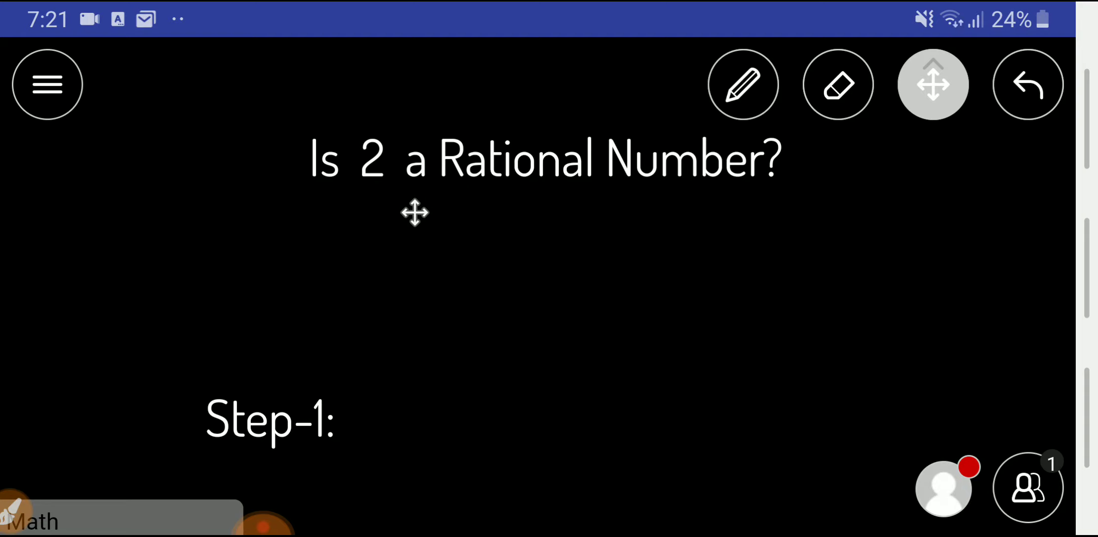
mouse_move(418, 492)
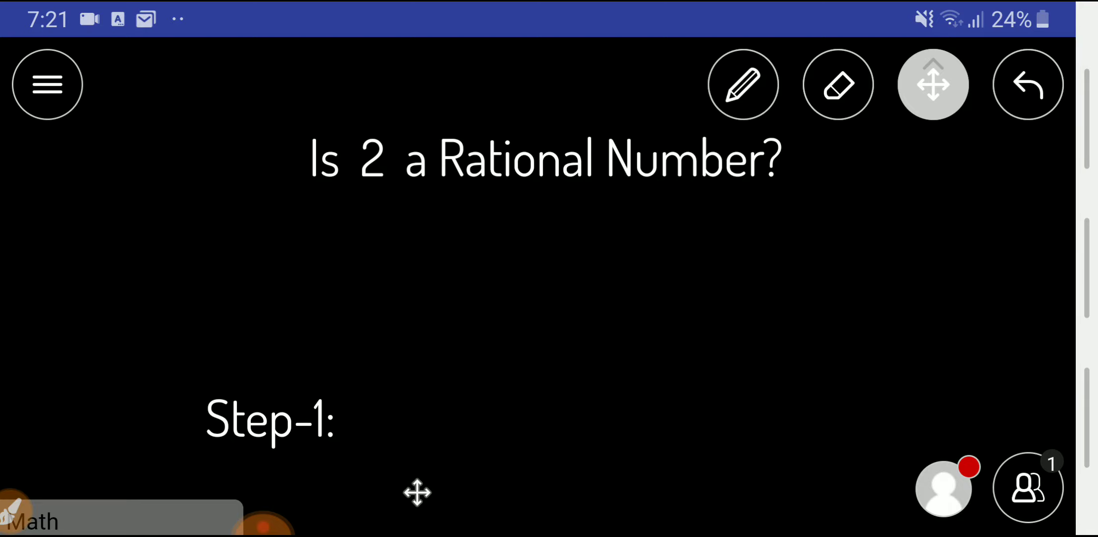
- Underline 'rational number' in red and handwrite p/q, q ≠ 0 above the definition
scroll(up, 3)
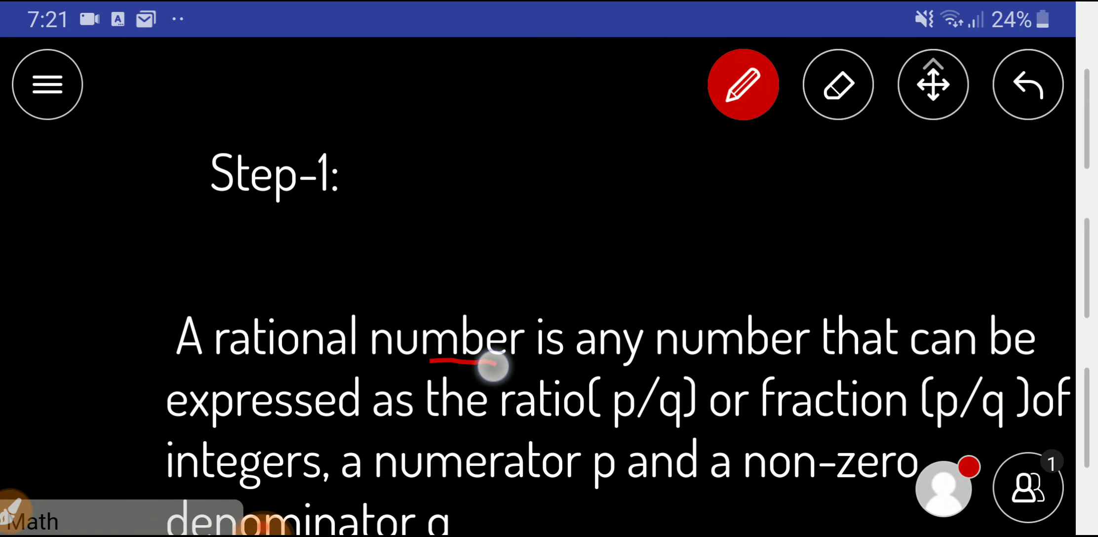
drag(434, 362, 497, 364)
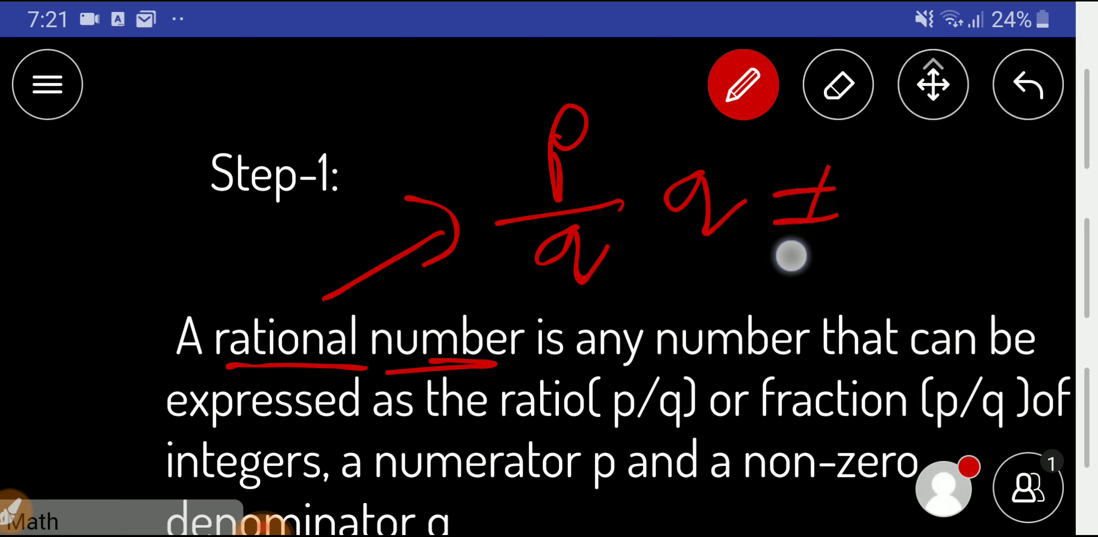
drag(791, 255, 889, 204)
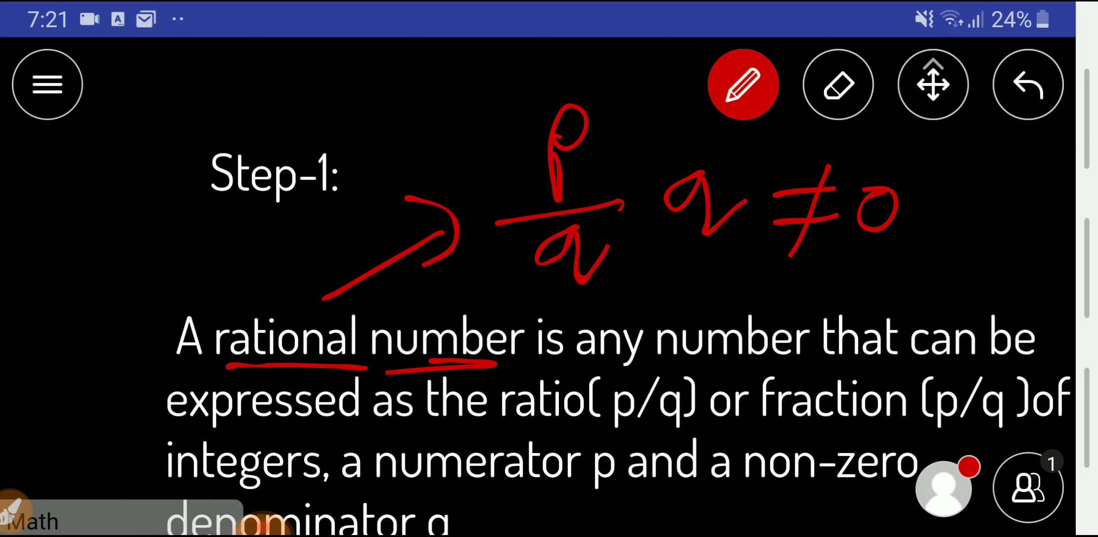
click(932, 83)
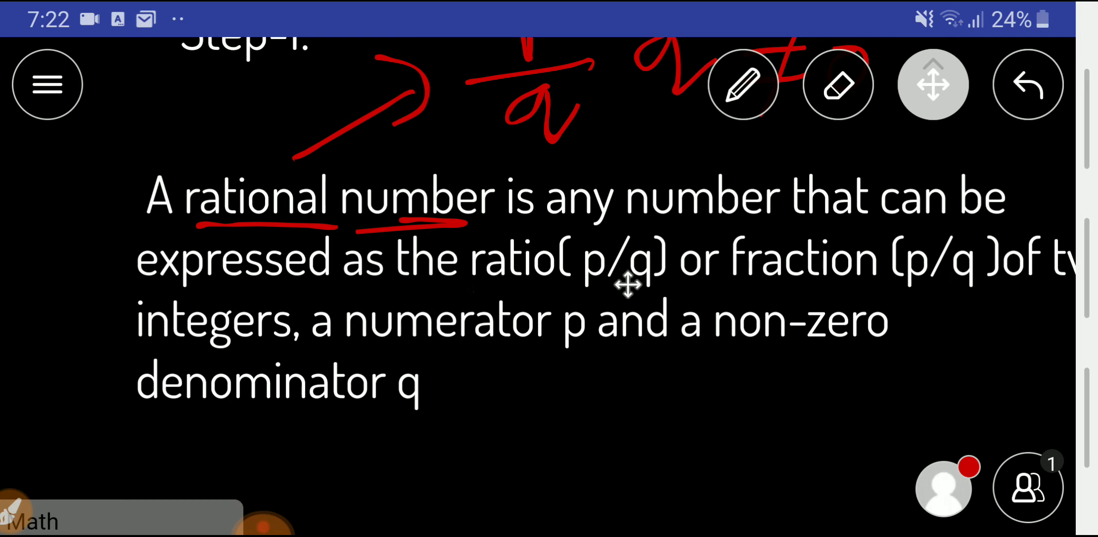
mouse_move(806, 280)
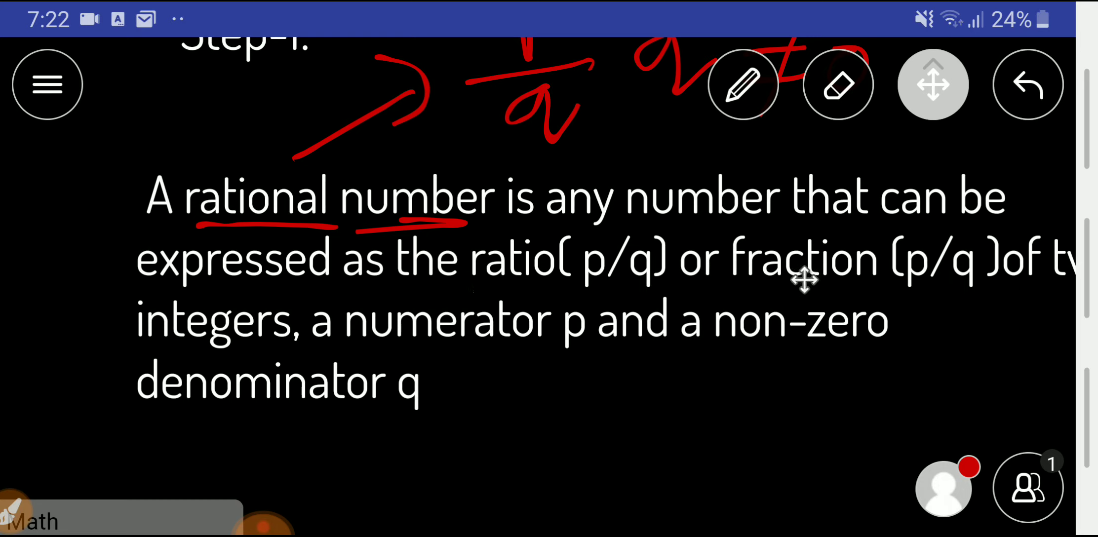
- Pan the board to show the whole definition and scroll down to the Step-2 heading
drag(806, 280, 281, 364)
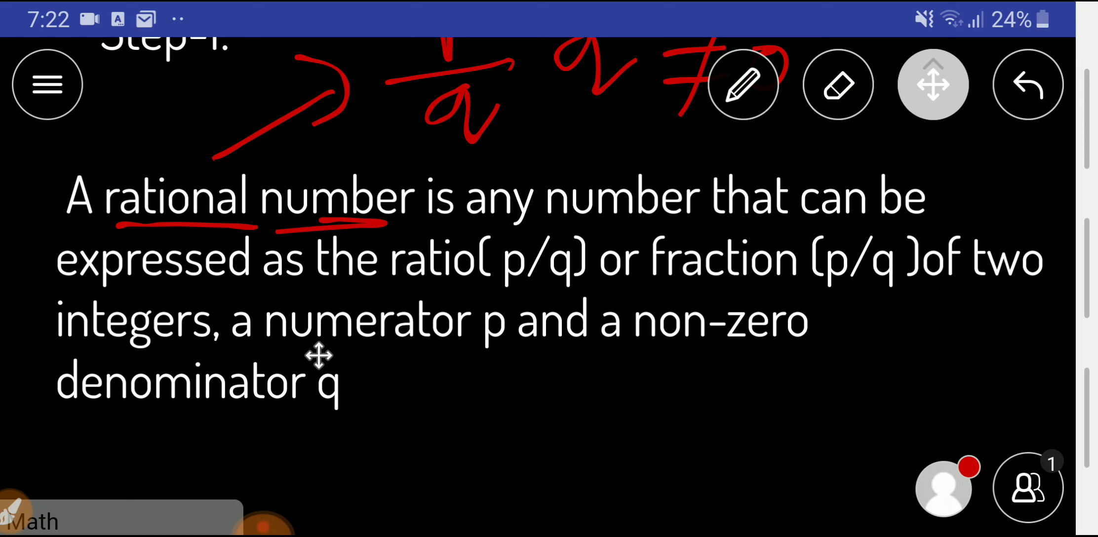
scroll(down, 3)
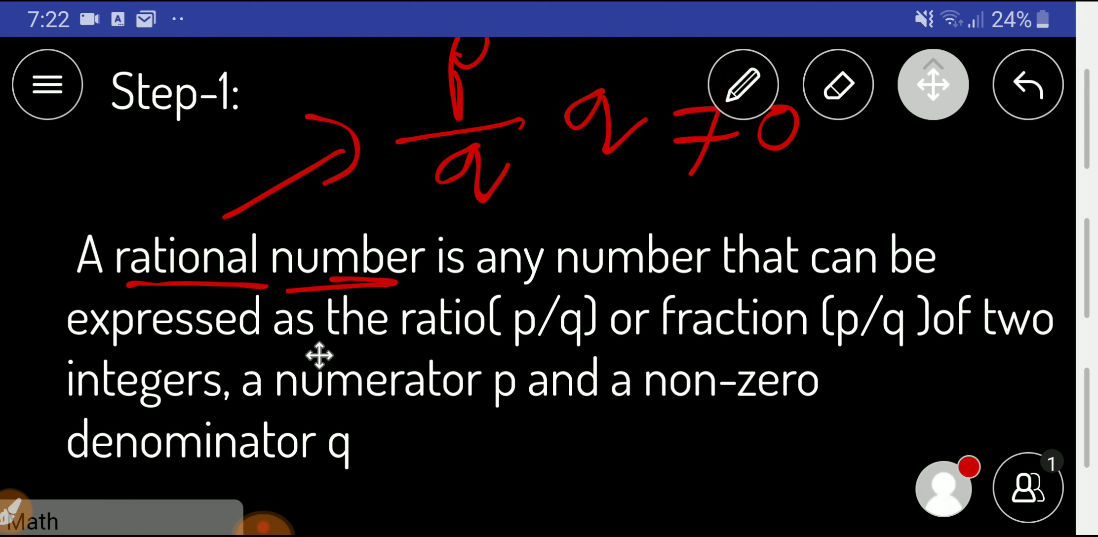
scroll(down, 3)
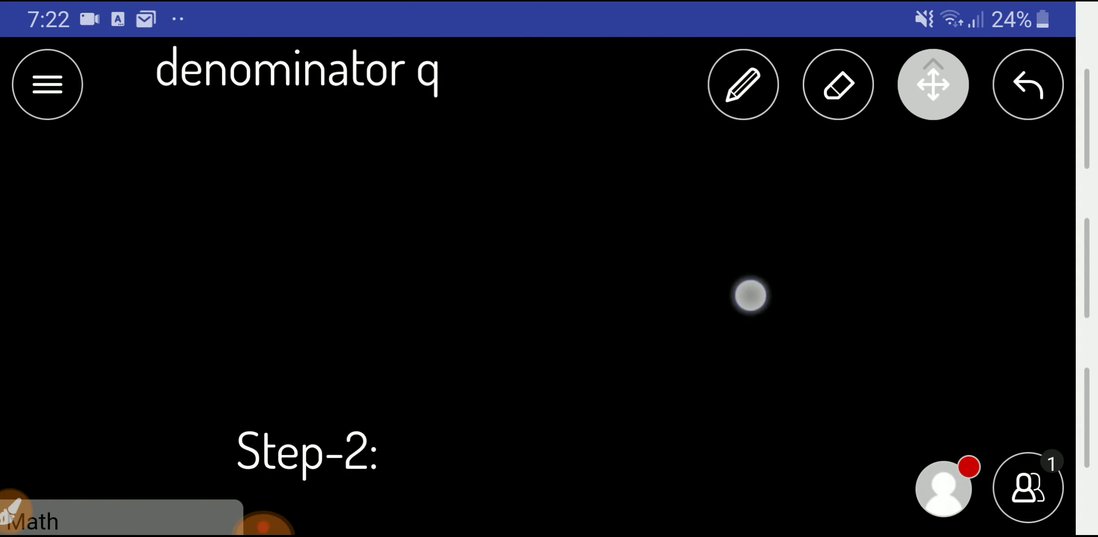
- Position Step-2 at the top and return to the red pencil for handwriting 2 and p/q
scroll(up, 3)
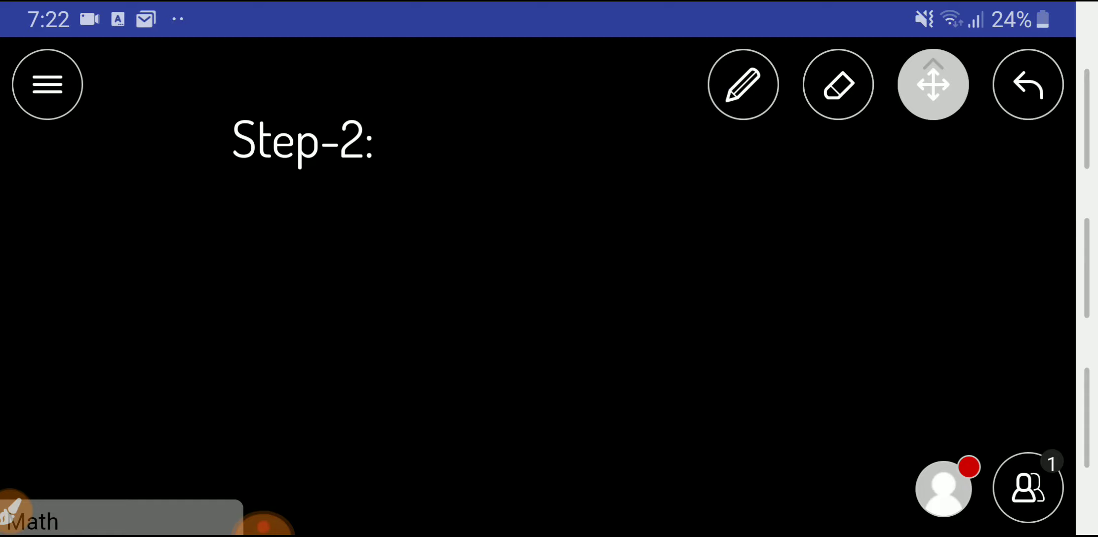
click(742, 84)
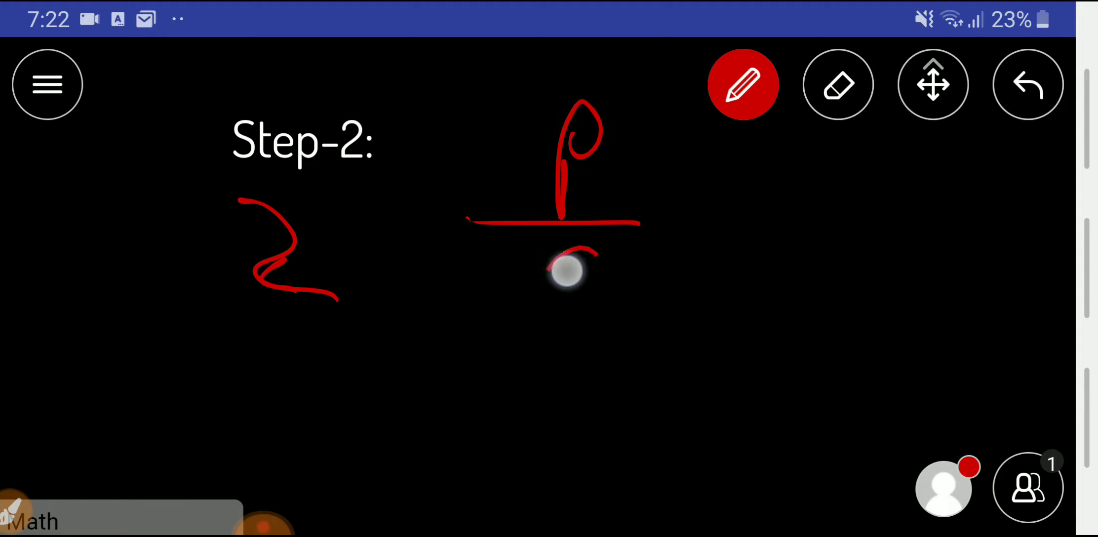
- Finish q, write 2 = 2/1, arrow it to p/q, and label it 'rational' beneath
drag(552, 273, 630, 281)
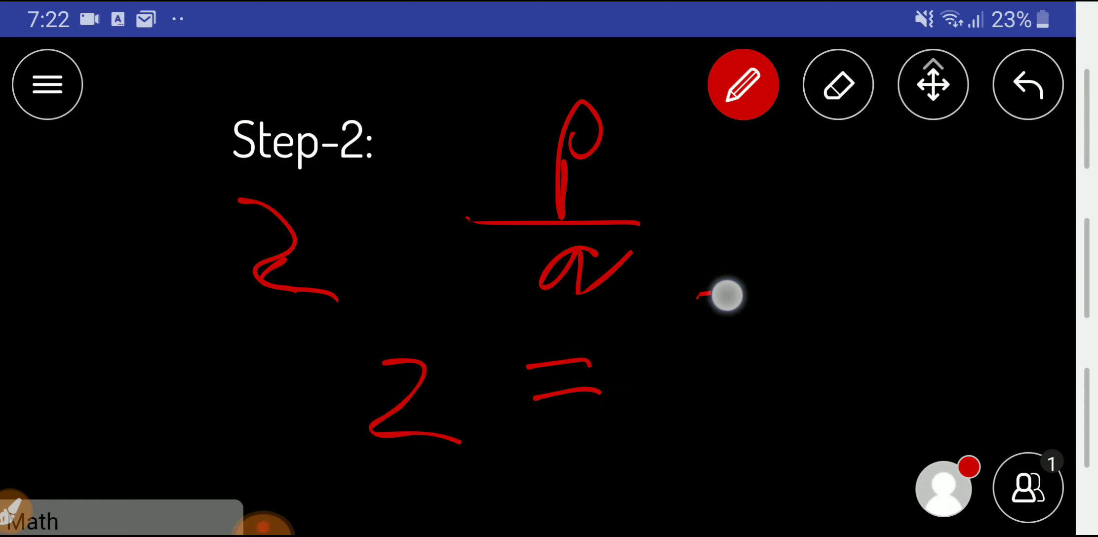
drag(700, 294, 700, 449)
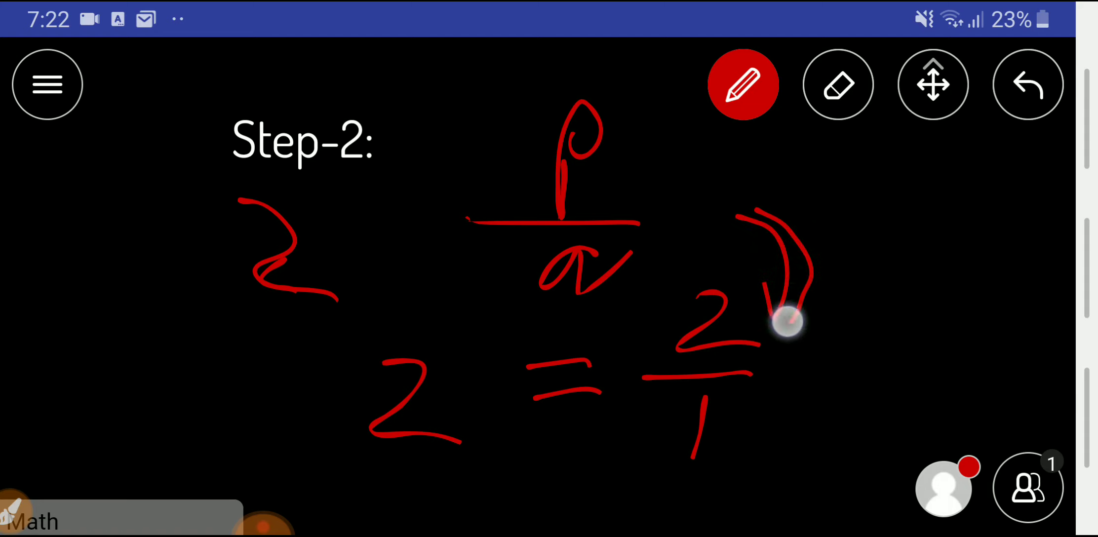
drag(787, 321, 743, 274)
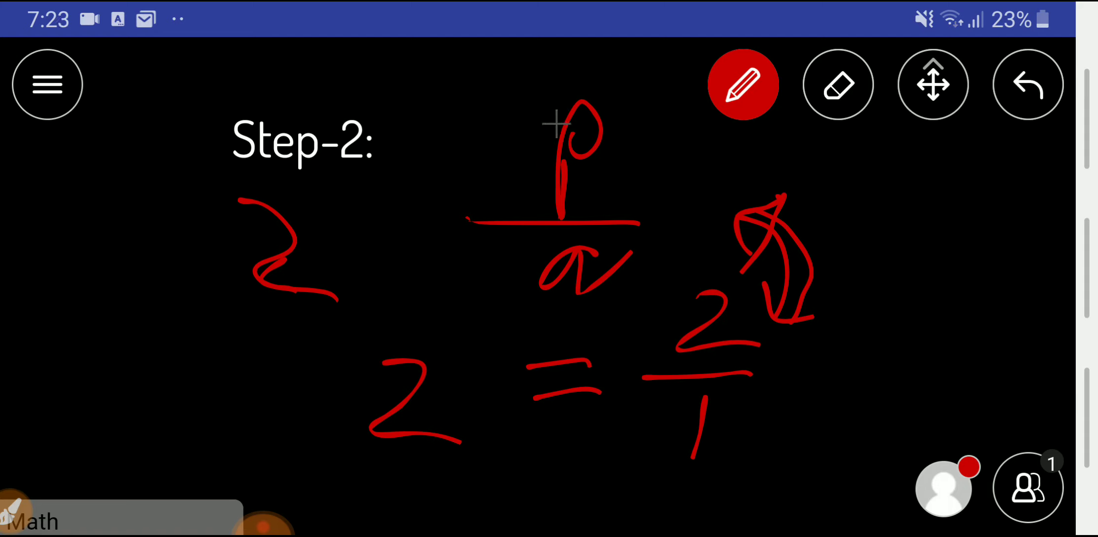
mouse_move(699, 324)
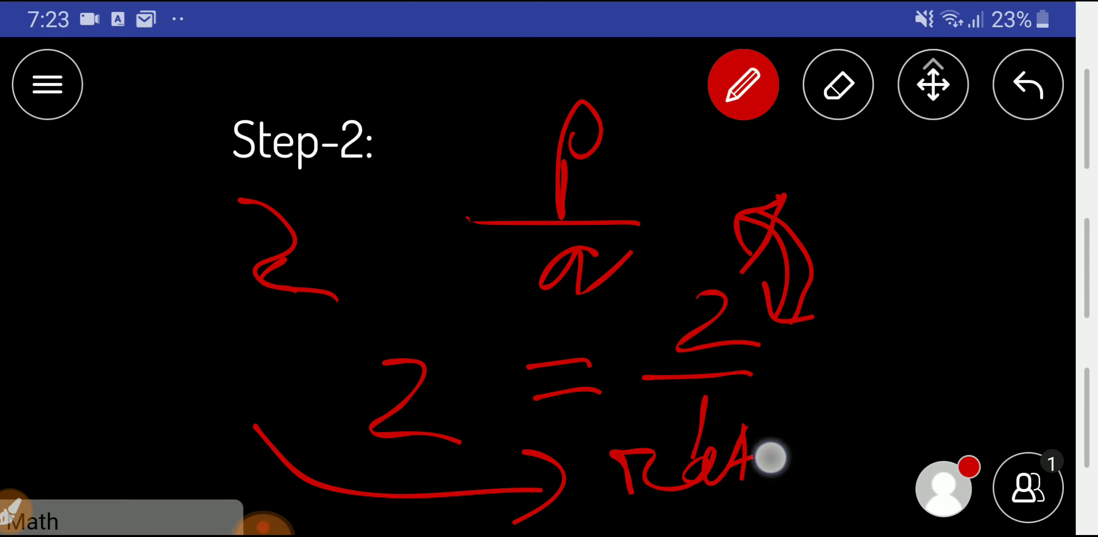
drag(771, 455, 890, 462)
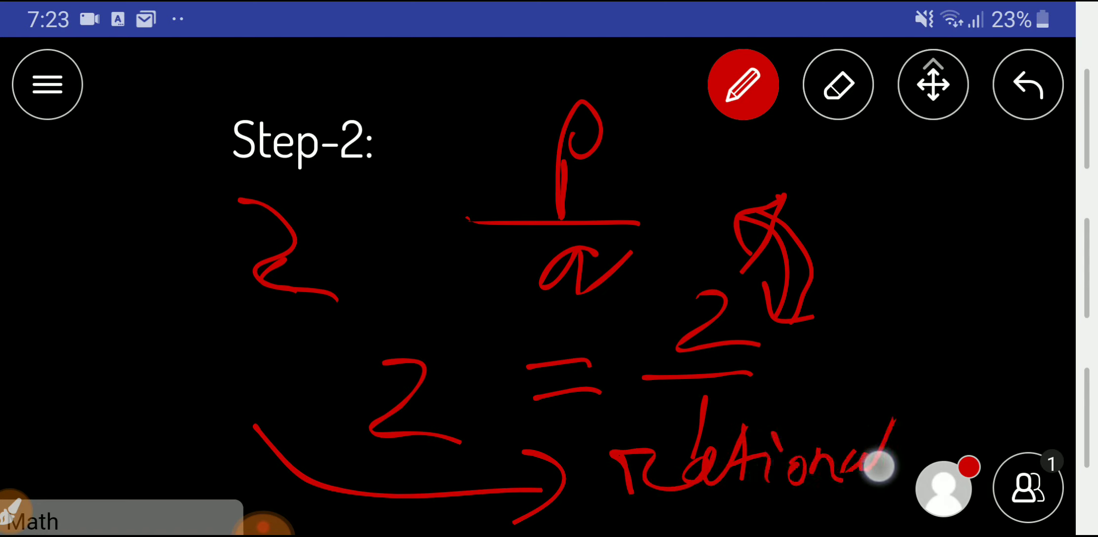